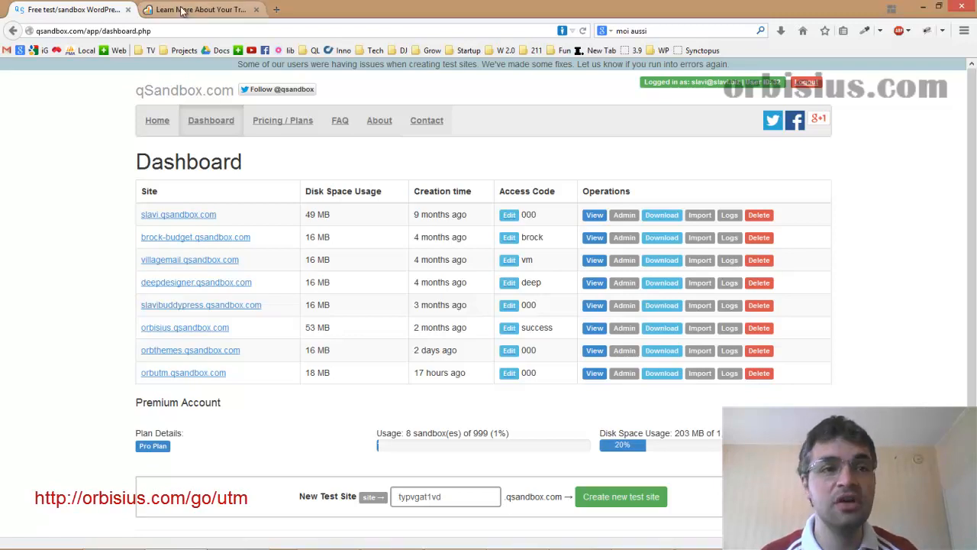
# Step: Switch to the KISSmetrics UTM article and scroll to the 'What Are UTM Parameters' section
pyautogui.click(198, 9)
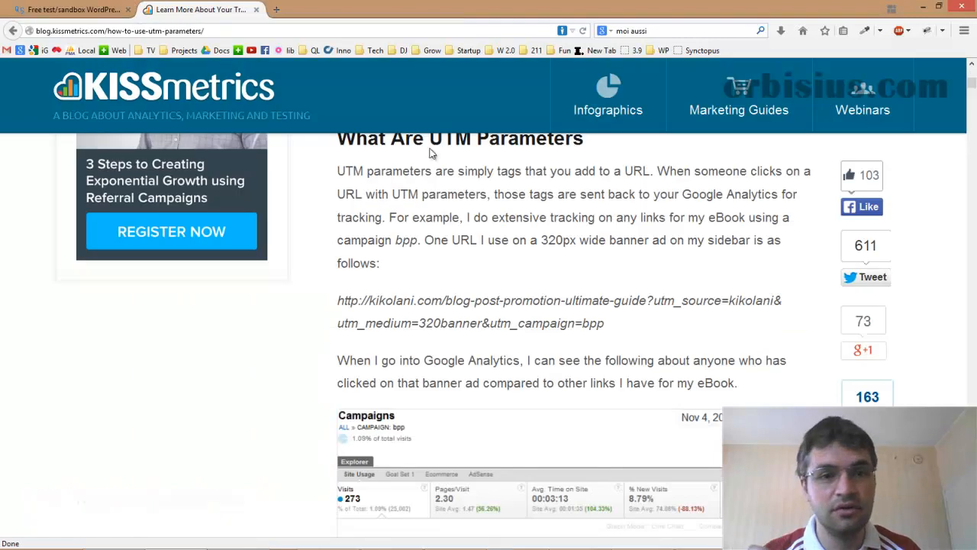
pyautogui.scroll(3)
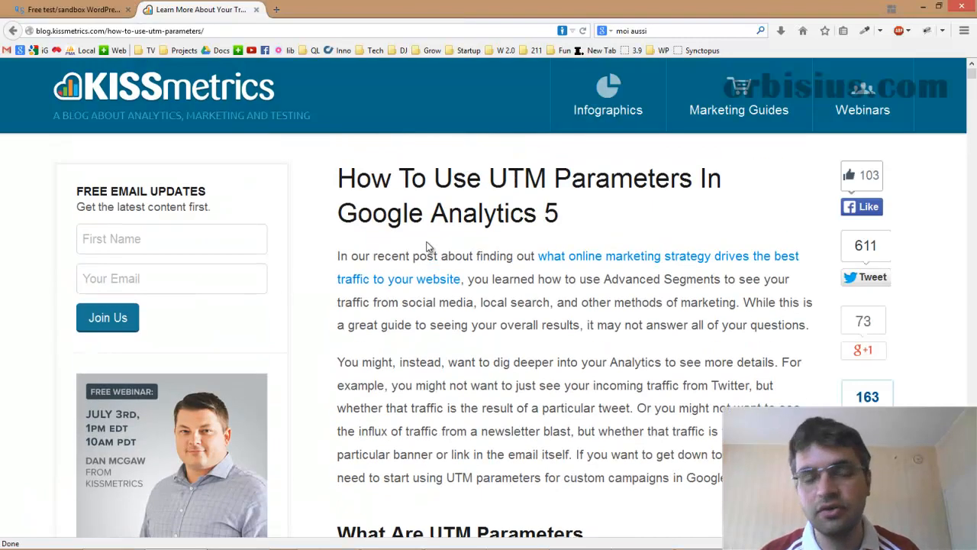
pyautogui.moveTo(431, 192)
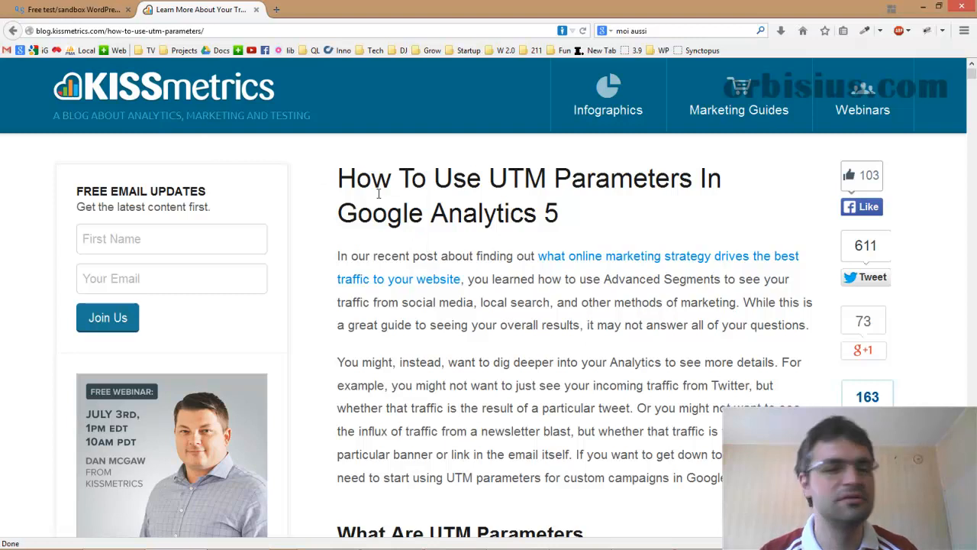
pyautogui.scroll(-3)
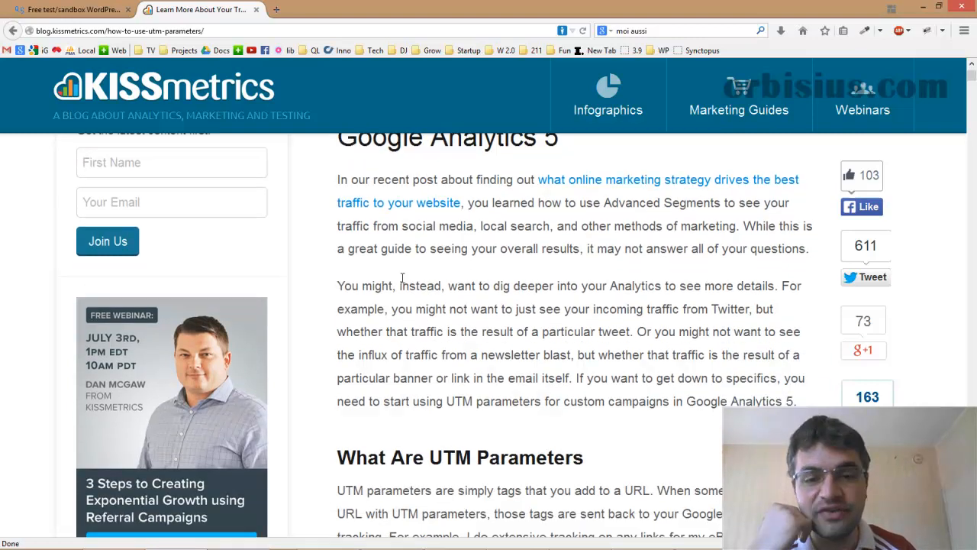
pyautogui.scroll(-3)
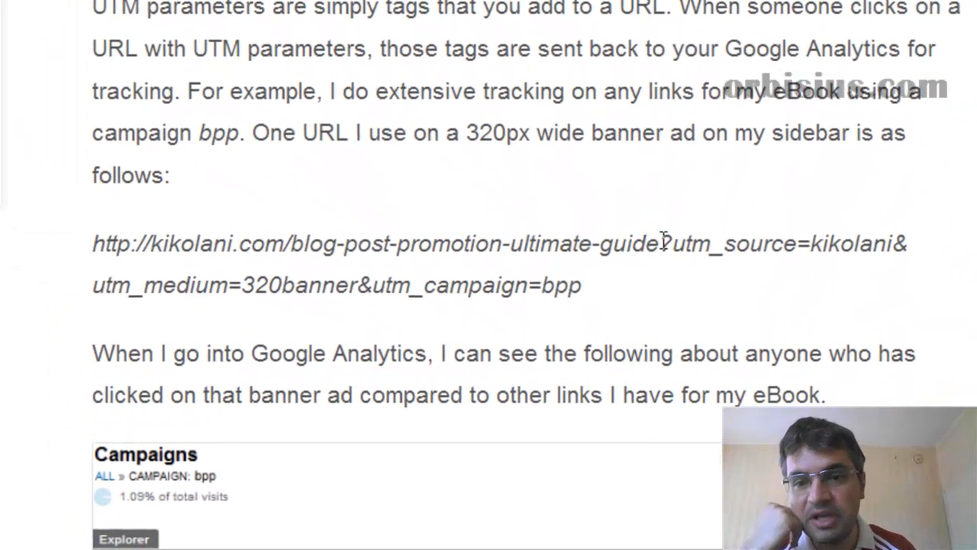
pyautogui.moveTo(91, 243); pyautogui.dragTo(409, 243)
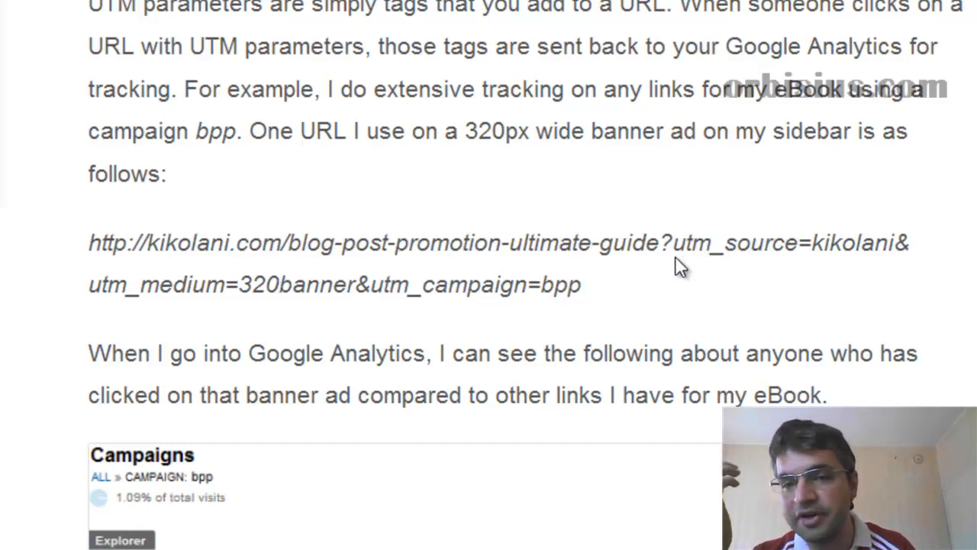
pyautogui.doubleClick(702, 243)
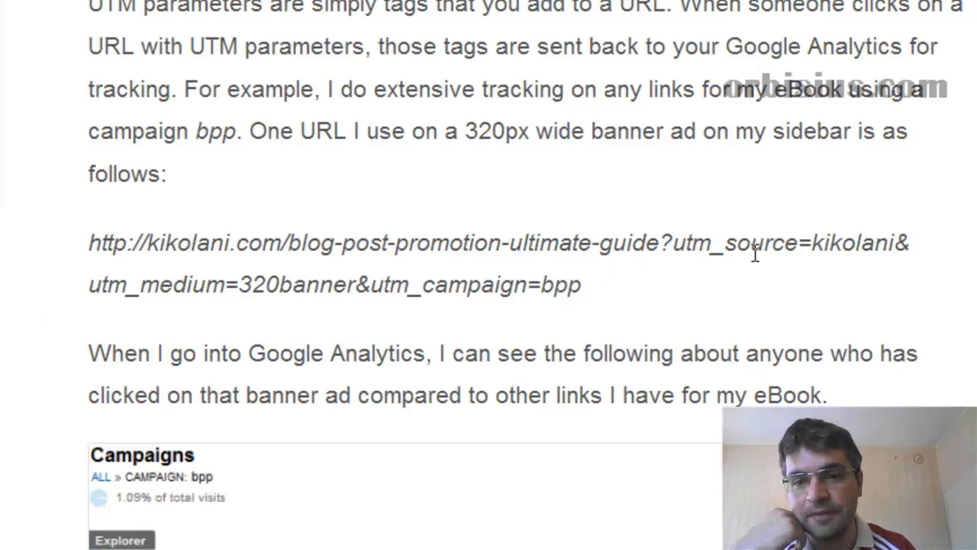
pyautogui.moveTo(507, 243)
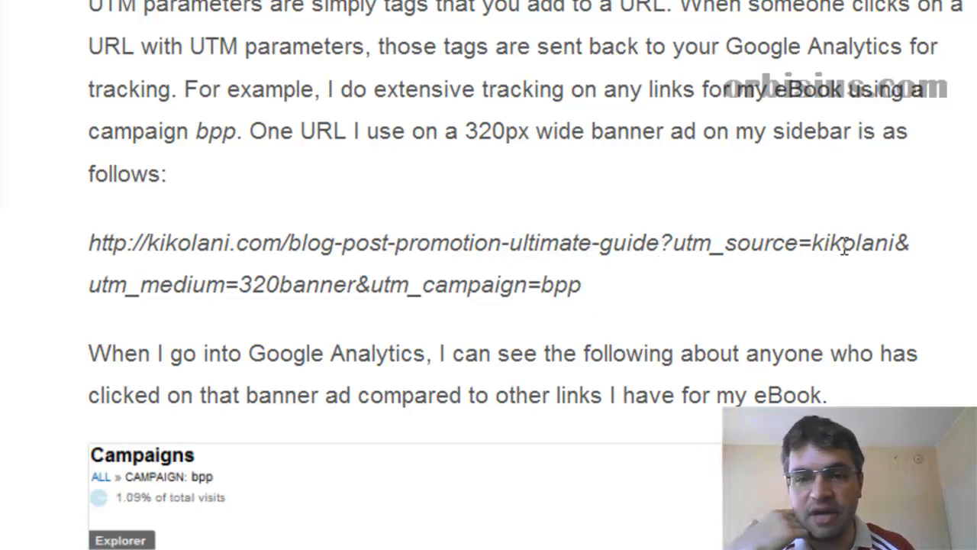
pyautogui.doubleClick(858, 243)
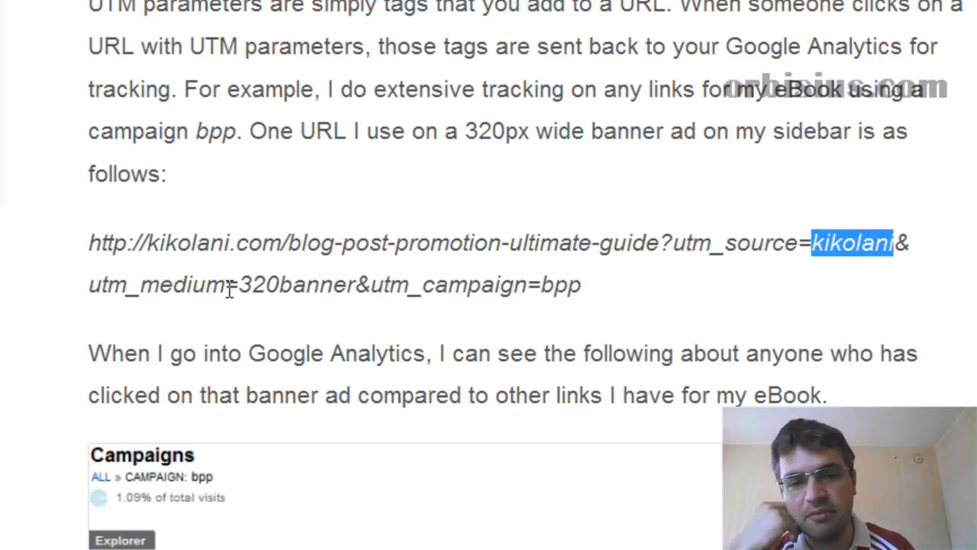
pyautogui.doubleClick(294, 284)
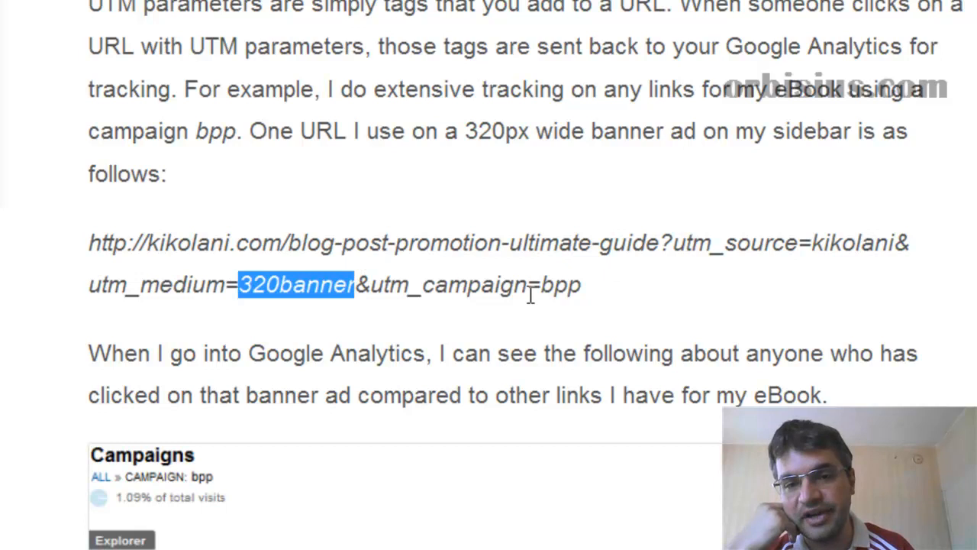
pyautogui.doubleClick(561, 287)
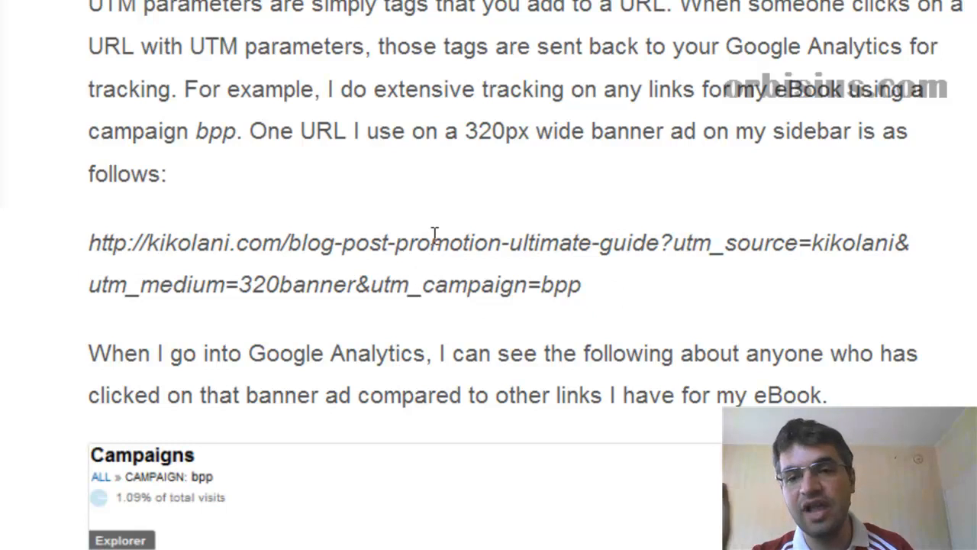
pyautogui.moveTo(411, 298)
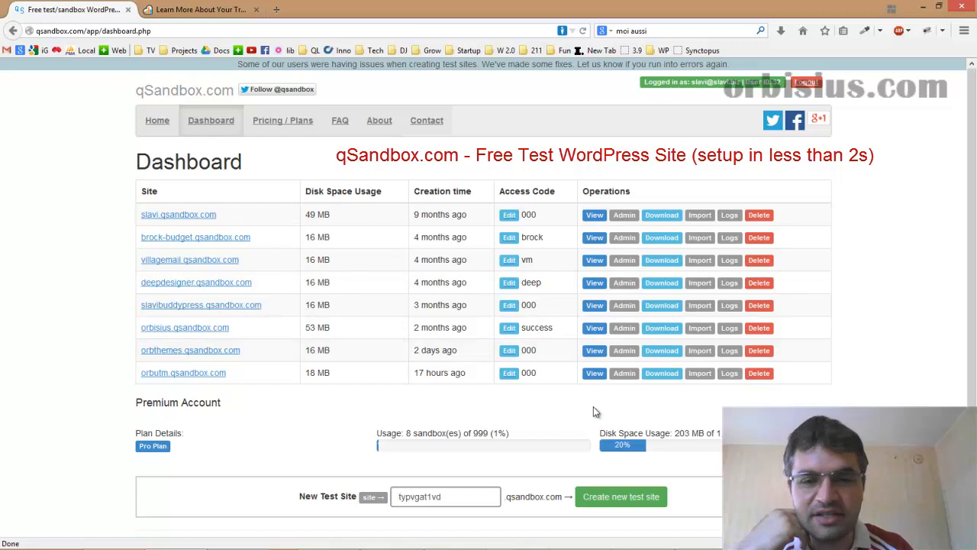
pyautogui.moveTo(623, 372)
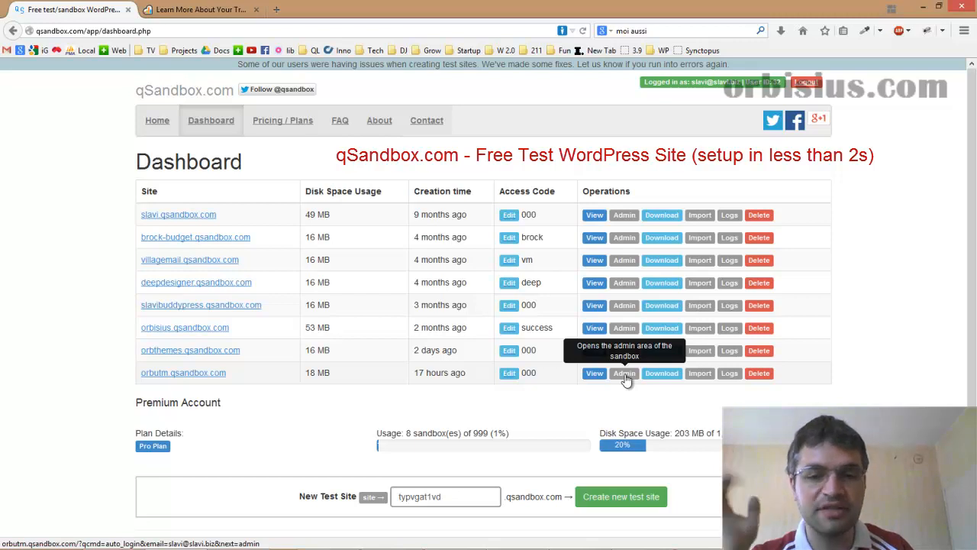
# Step: Enter the Admin area of the orbutm.qsandbox.com sandbox site
pyautogui.click(623, 372)
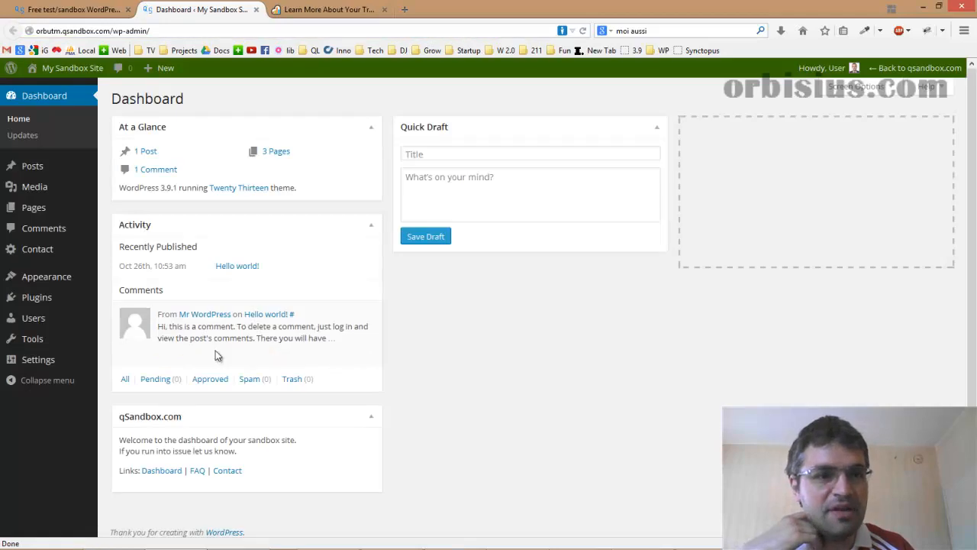
# Step: From Plugins, reach Contact Form 7 settings and load Contact form 1 in the editor
pyautogui.click(37, 296)
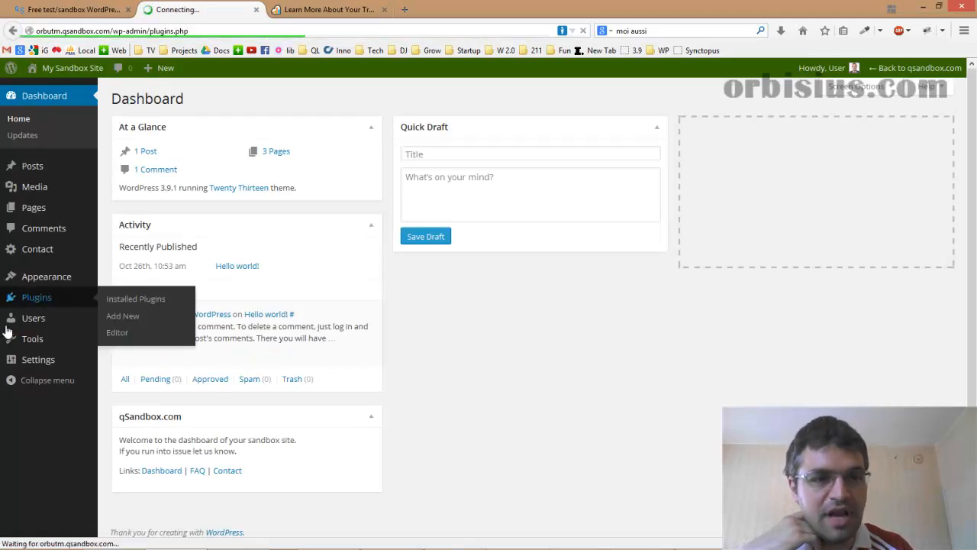
pyautogui.click(135, 297)
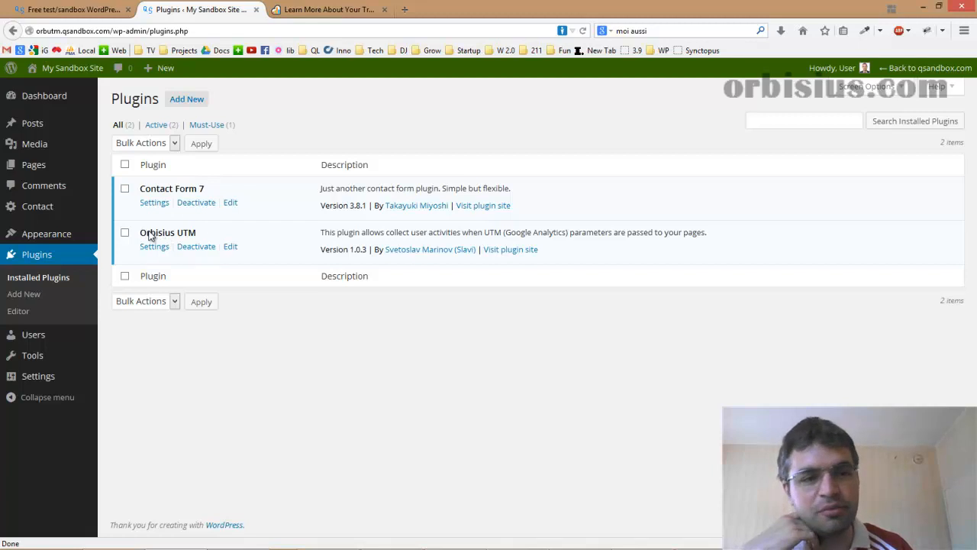
pyautogui.doubleClick(156, 187)
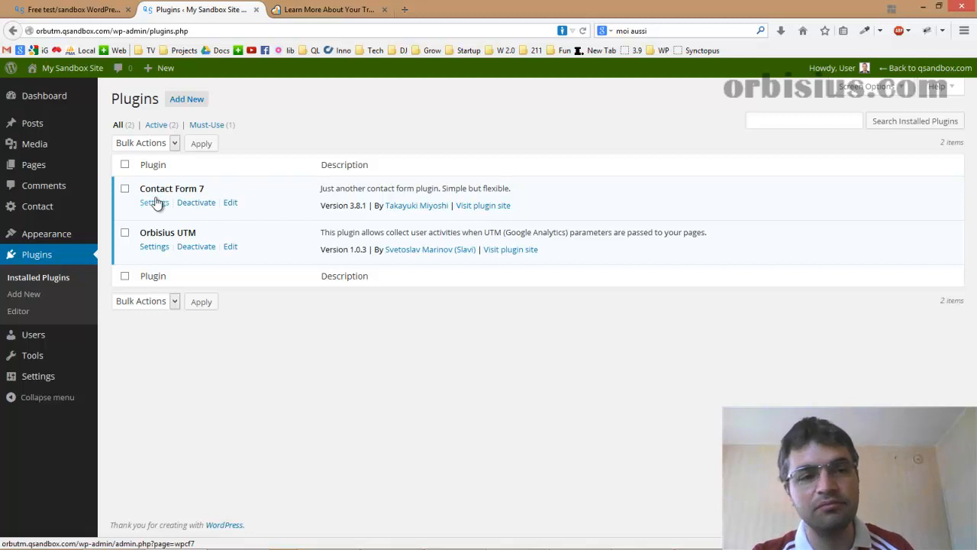
pyautogui.click(152, 201)
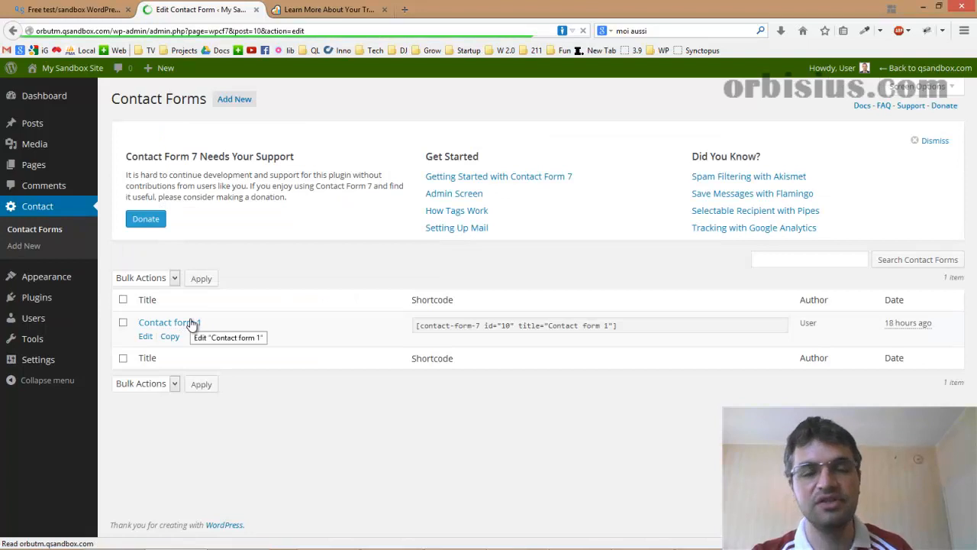
pyautogui.click(145, 336)
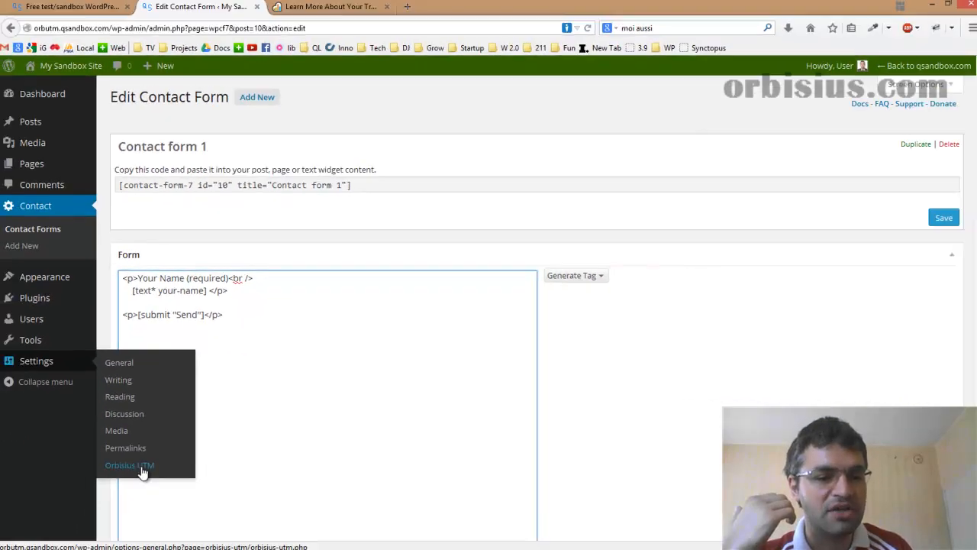
# Step: Show Orbisius UTM settings, review whitelisted emails and keep collection at All the Time
pyautogui.click(128, 464)
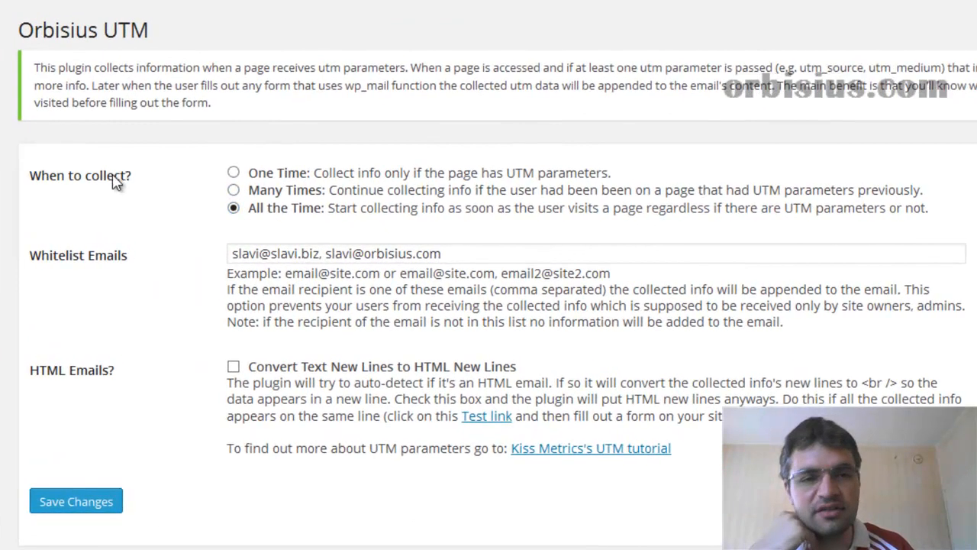
pyautogui.moveTo(273, 217)
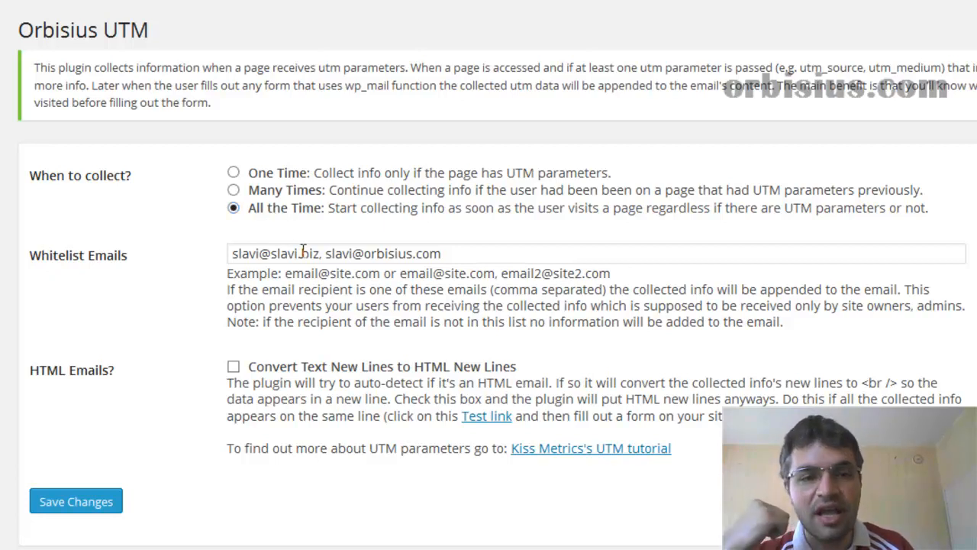
pyautogui.click(495, 254)
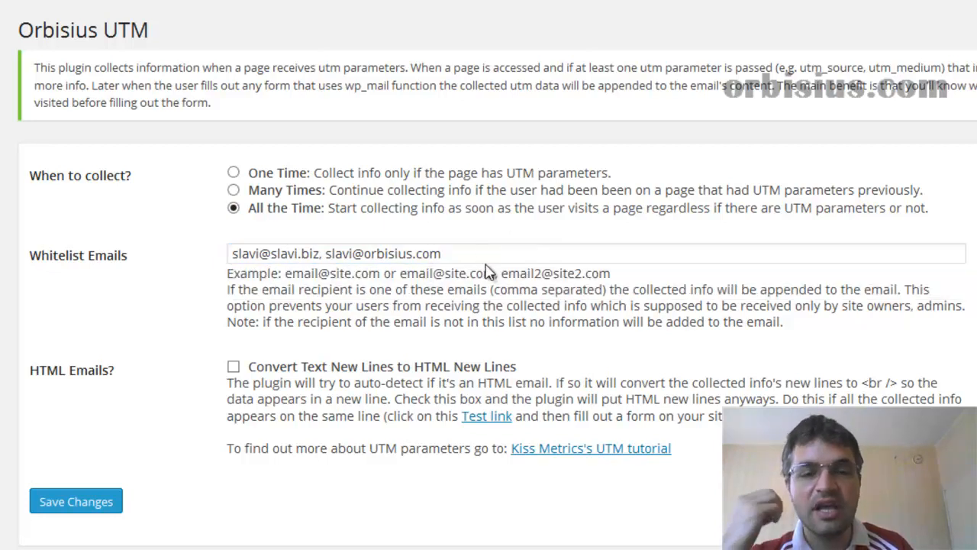
pyautogui.click(473, 253)
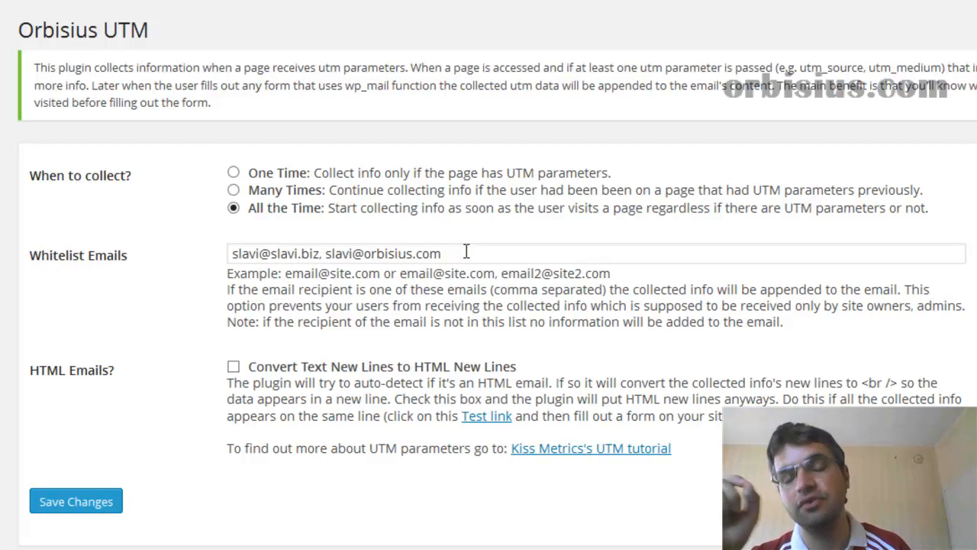
pyautogui.moveTo(429, 223)
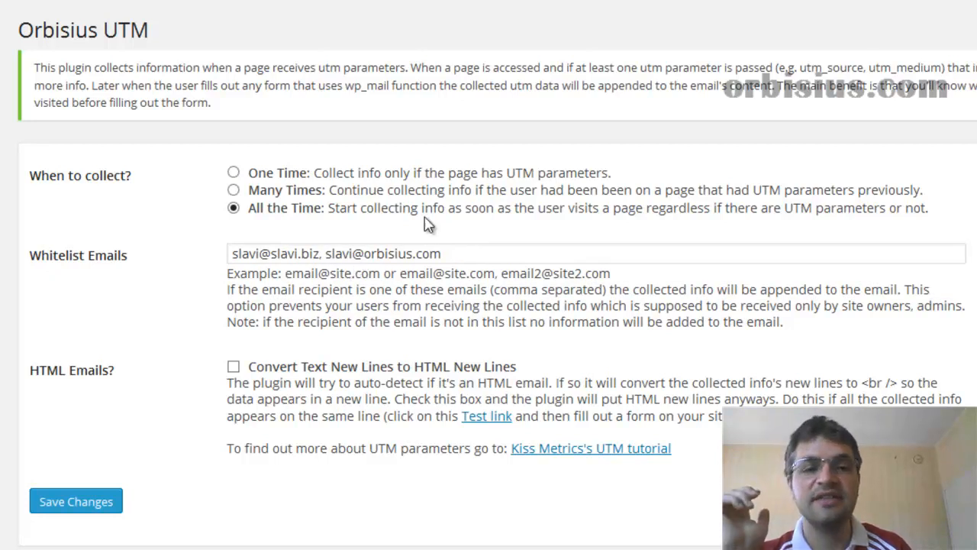
pyautogui.click(443, 253)
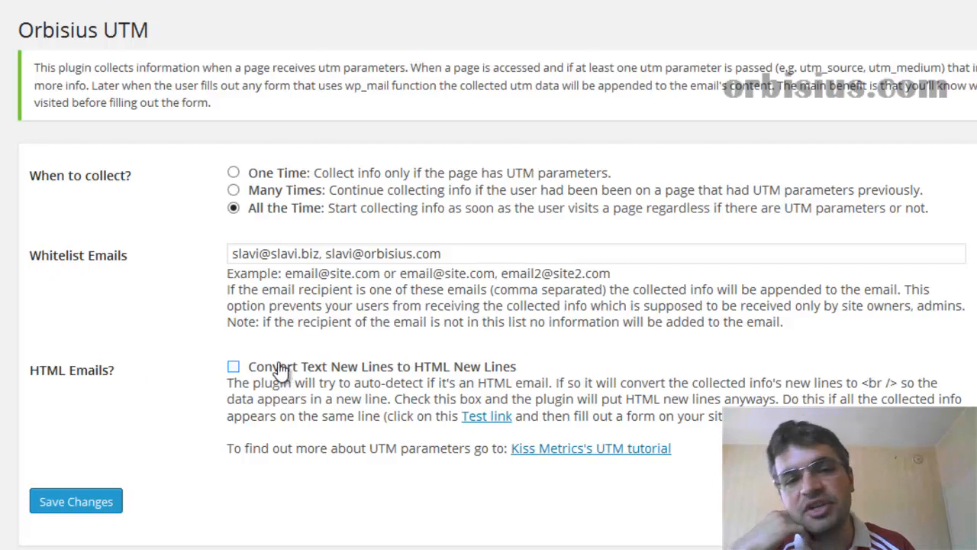
# Step: Toggle 'Convert Text New Lines to HTML New Lines' on, then leave it off
pyautogui.click(234, 367)
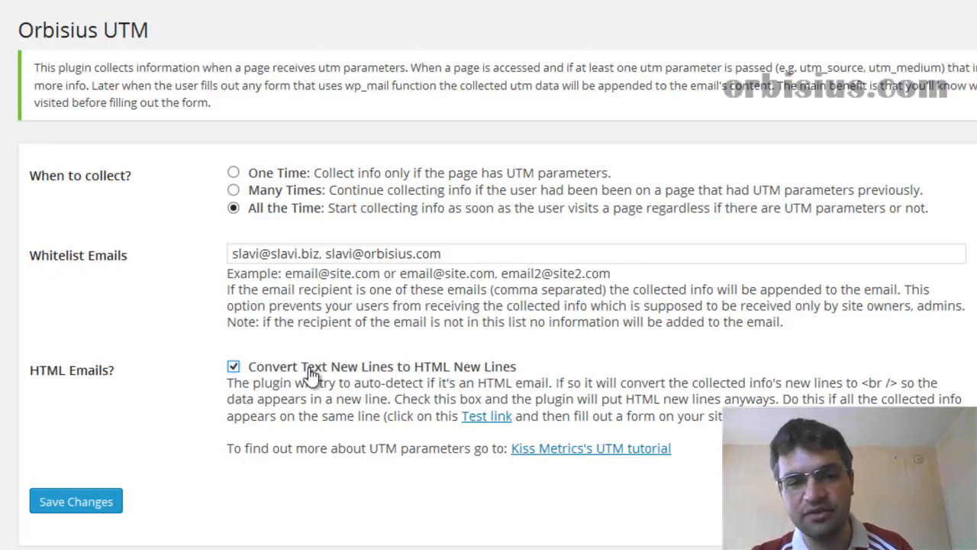
pyautogui.click(232, 367)
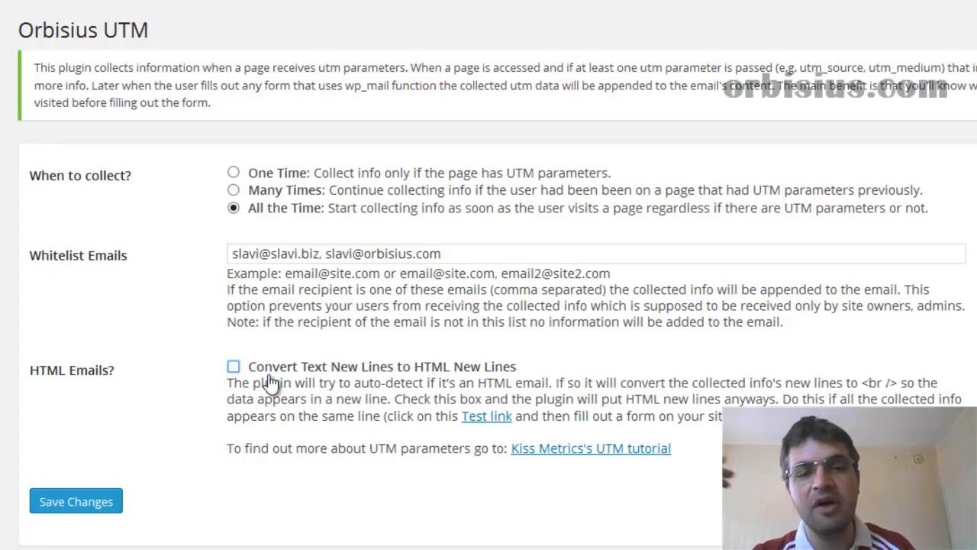
pyautogui.moveTo(327, 357)
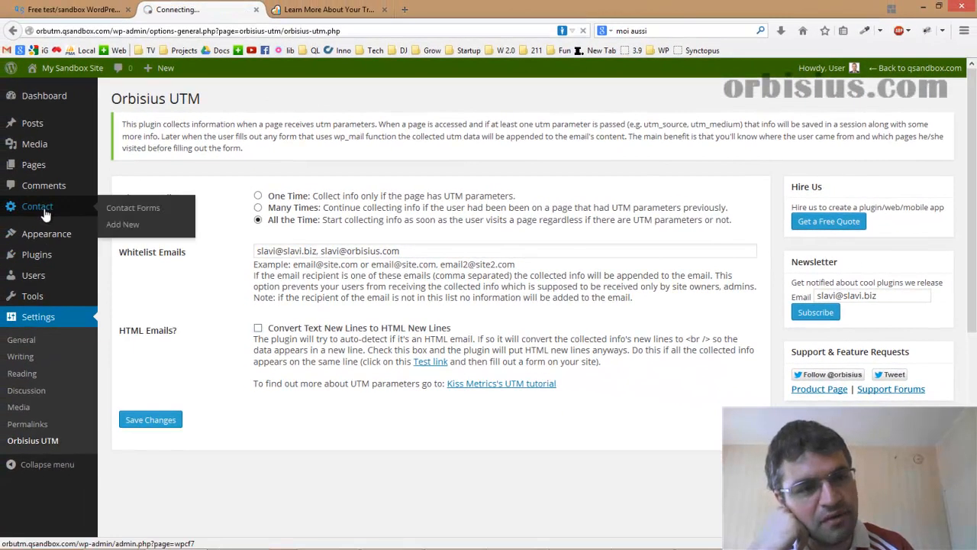
# Step: Pass through Contact Forms to the Pages list and select the Contact page
pyautogui.click(133, 208)
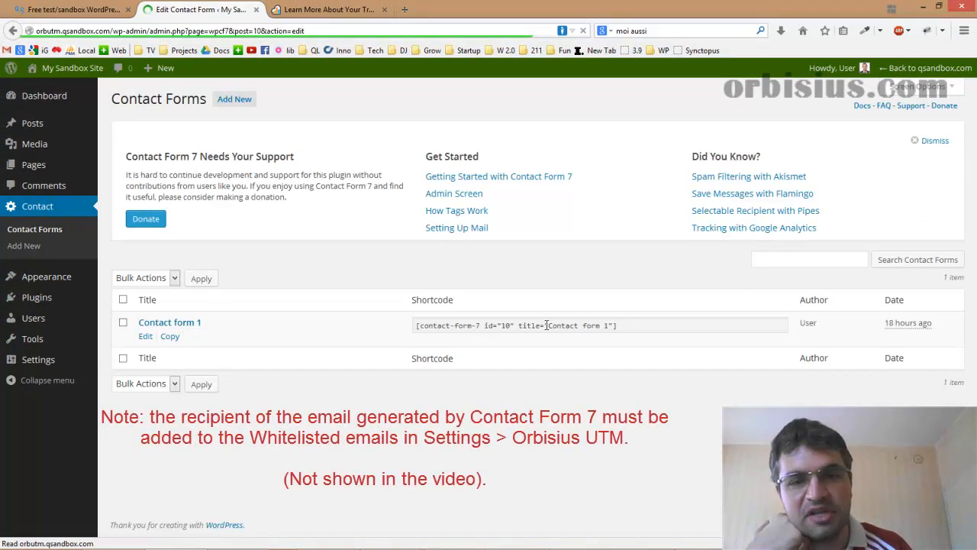
pyautogui.click(170, 322)
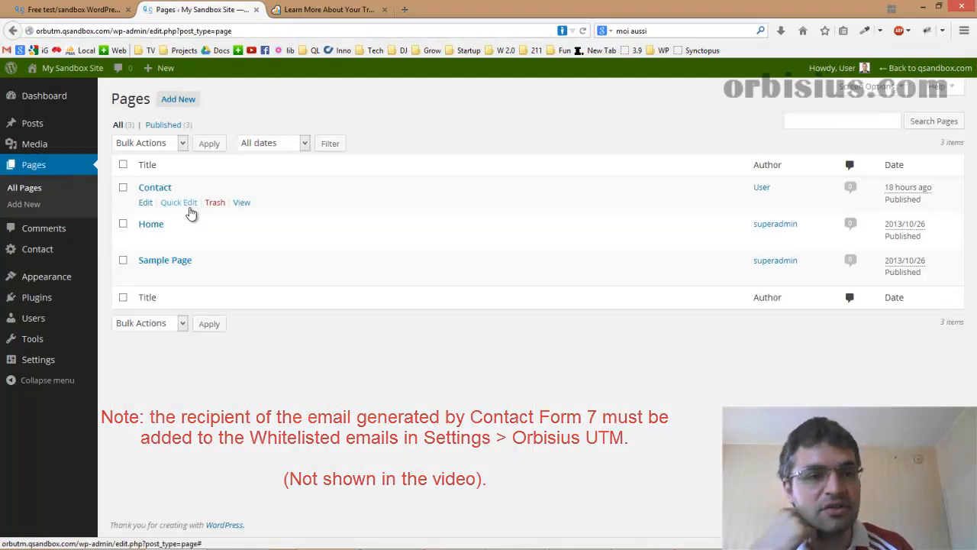
pyautogui.click(156, 186)
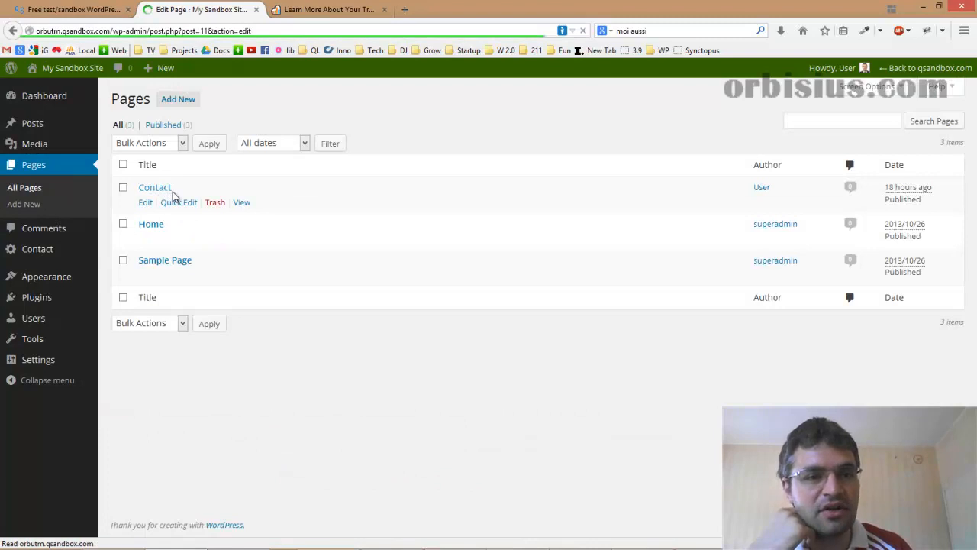
# Step: View the live Contact page, focus its Your Name field, then head back toward admin
pyautogui.click(154, 187)
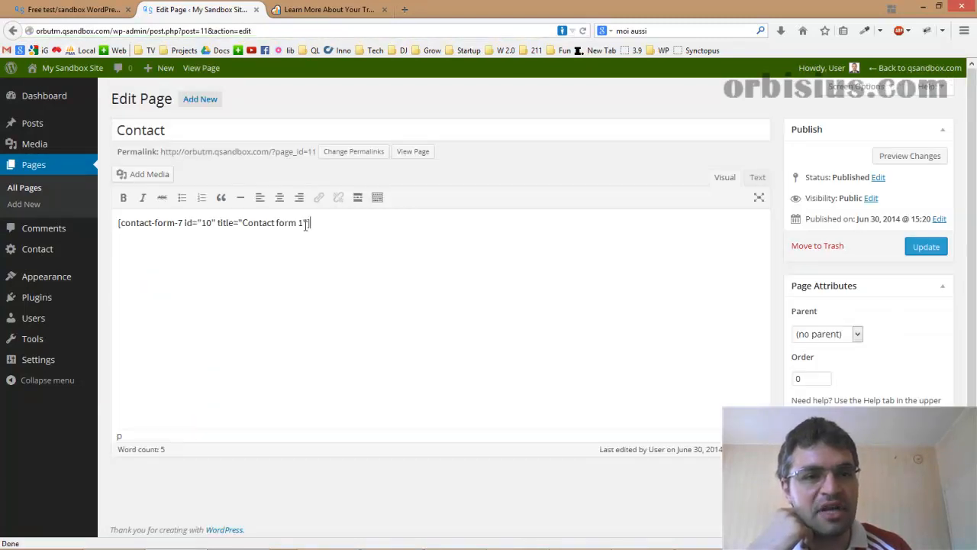
pyautogui.click(413, 151)
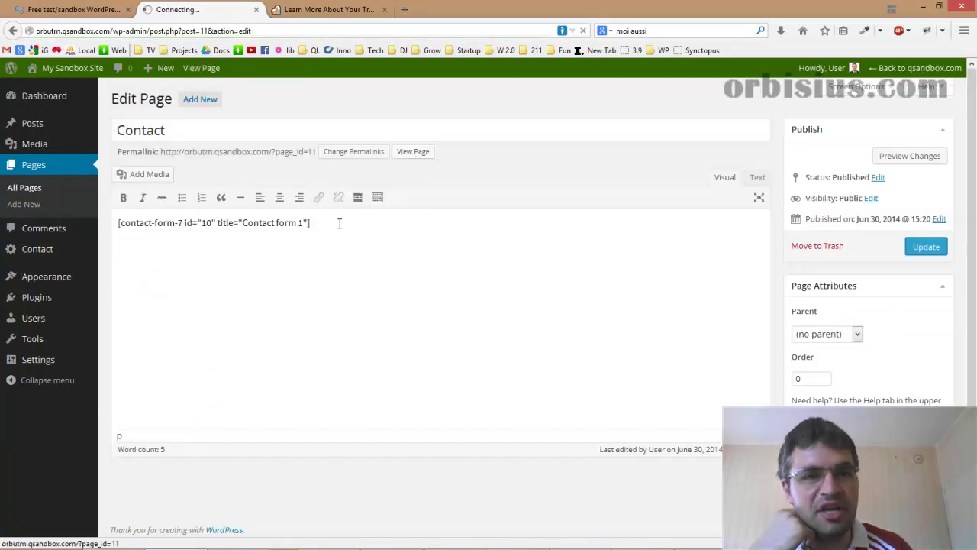
pyautogui.click(412, 151)
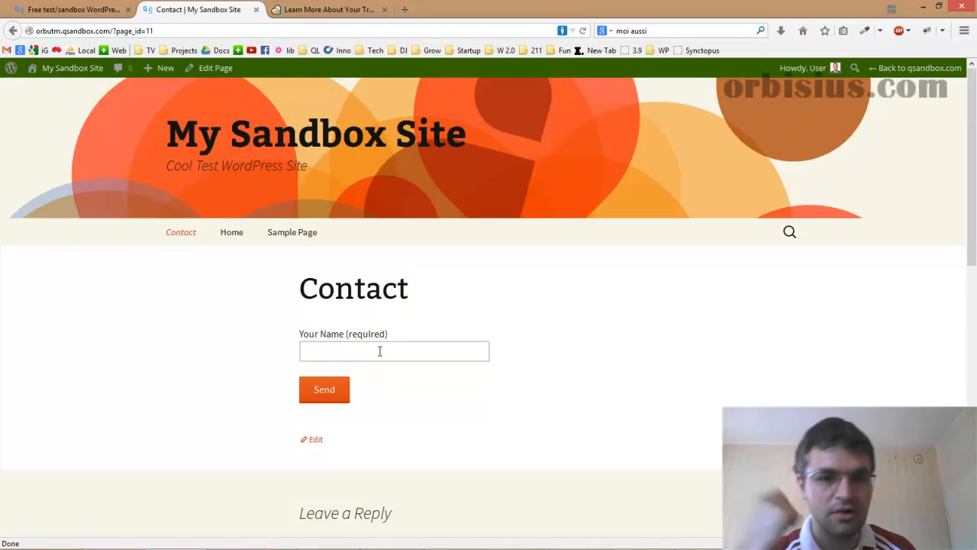
pyautogui.moveTo(362, 307)
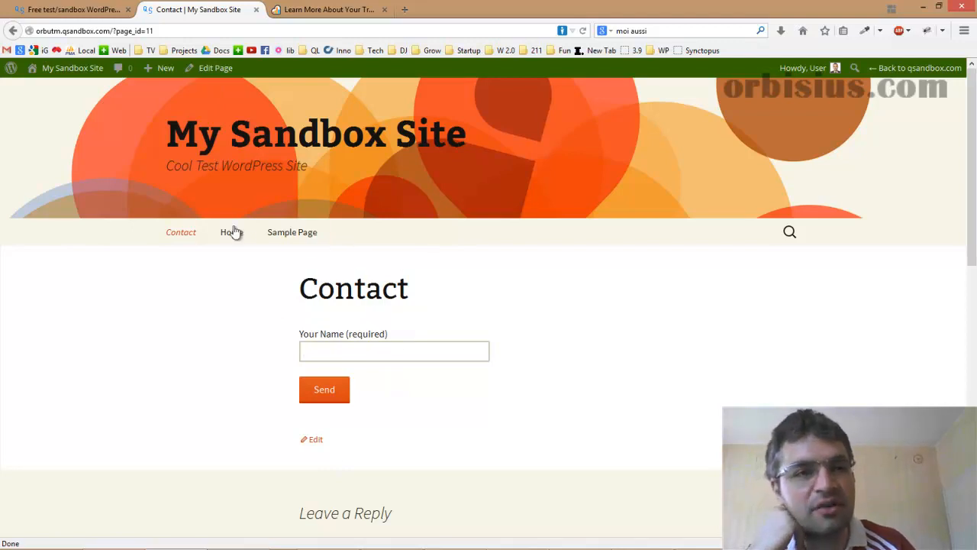
pyautogui.click(69, 67)
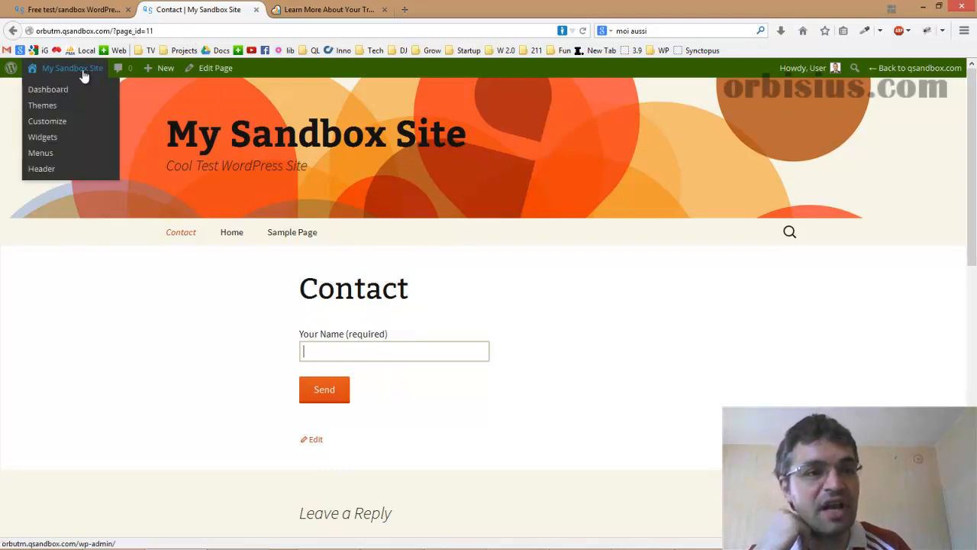
# Step: Follow the Orbisius UTM Test link and highlight utm_campaign testing_orbisius_utm_plugin in the address
pyautogui.click(49, 89)
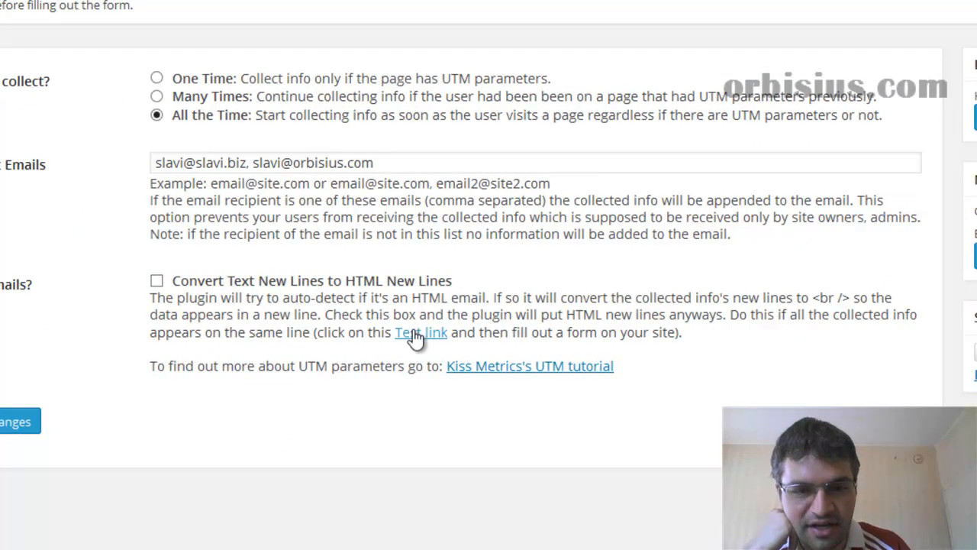
pyautogui.click(416, 333)
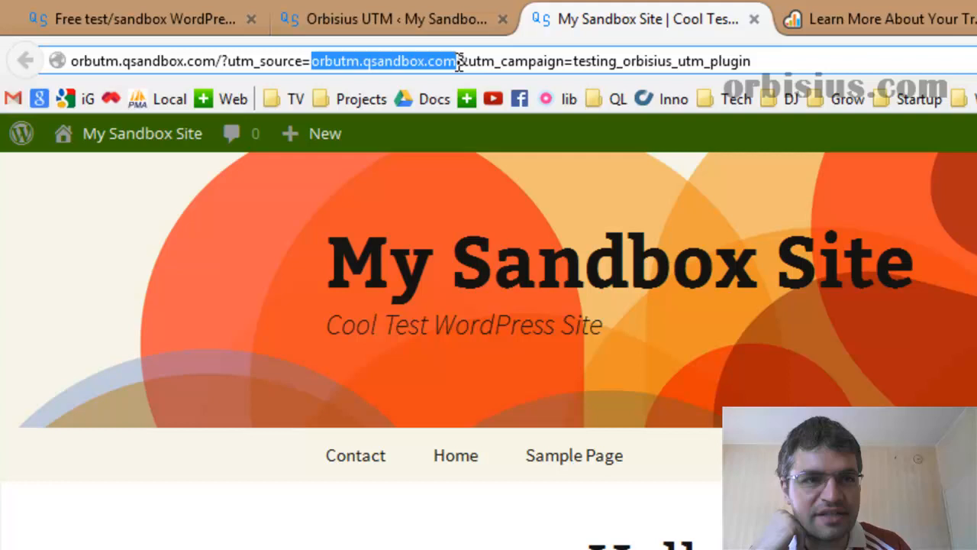
pyautogui.moveTo(501, 38)
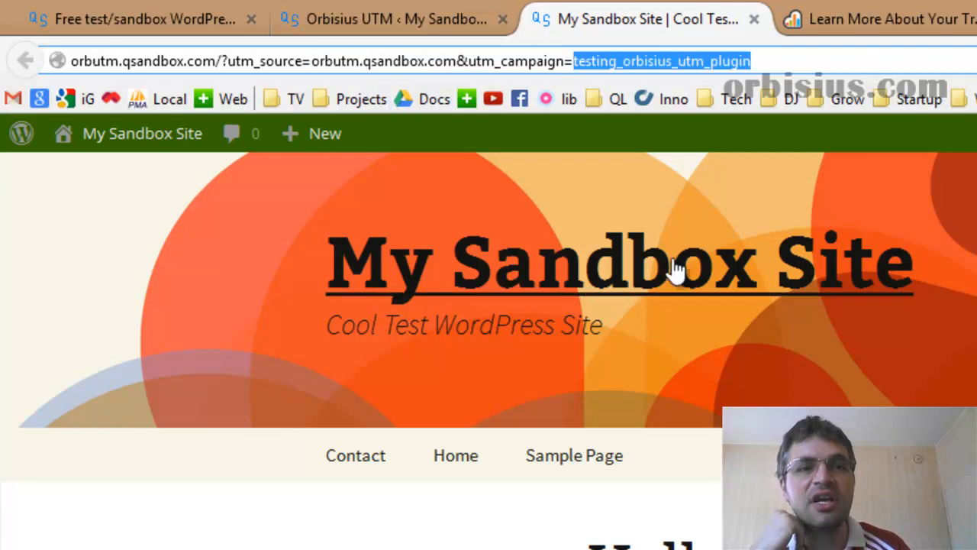
pyautogui.moveTo(773, 99)
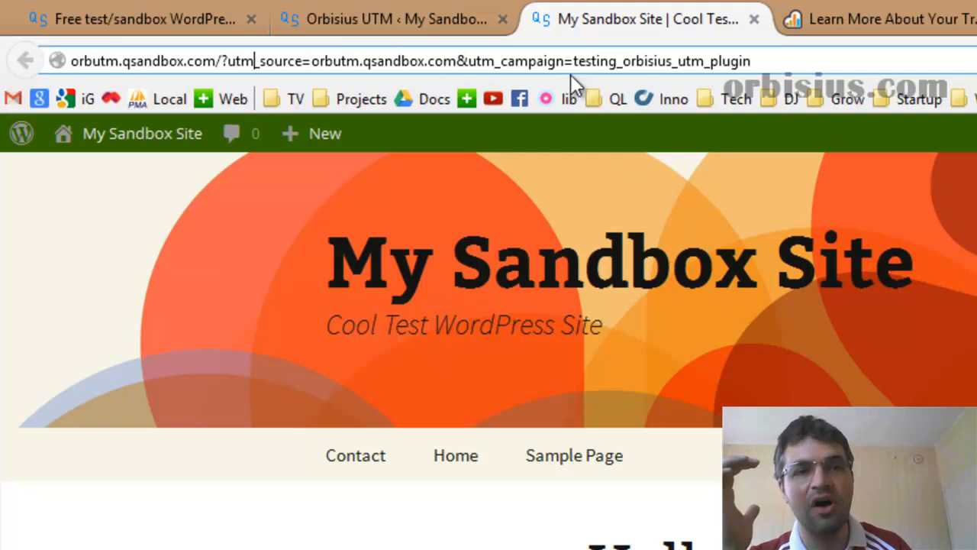
pyautogui.doubleClick(669, 61)
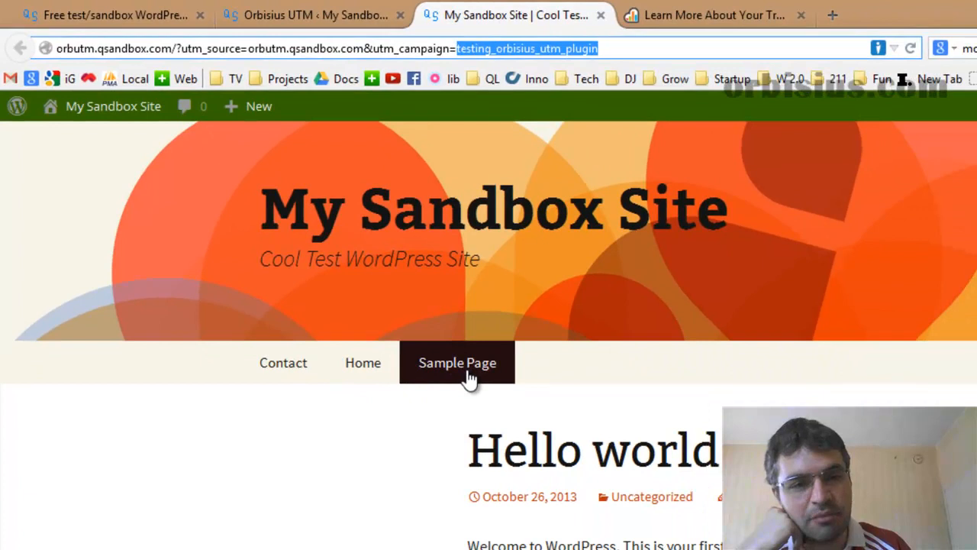
# Step: Visit Sample Page, then send the Contact form with Your Name 'Testing CF7'
pyautogui.click(457, 362)
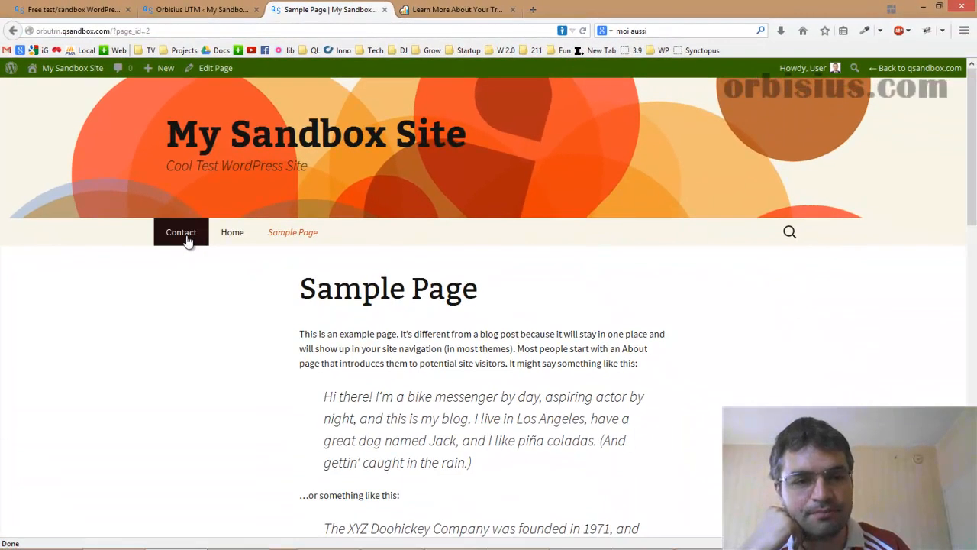
pyautogui.click(180, 232)
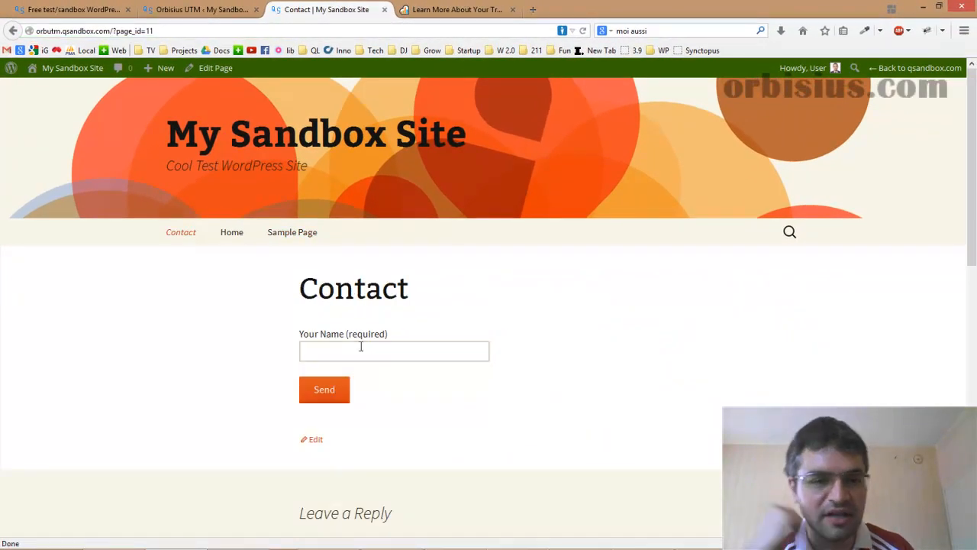
pyautogui.write('Testing CF7')
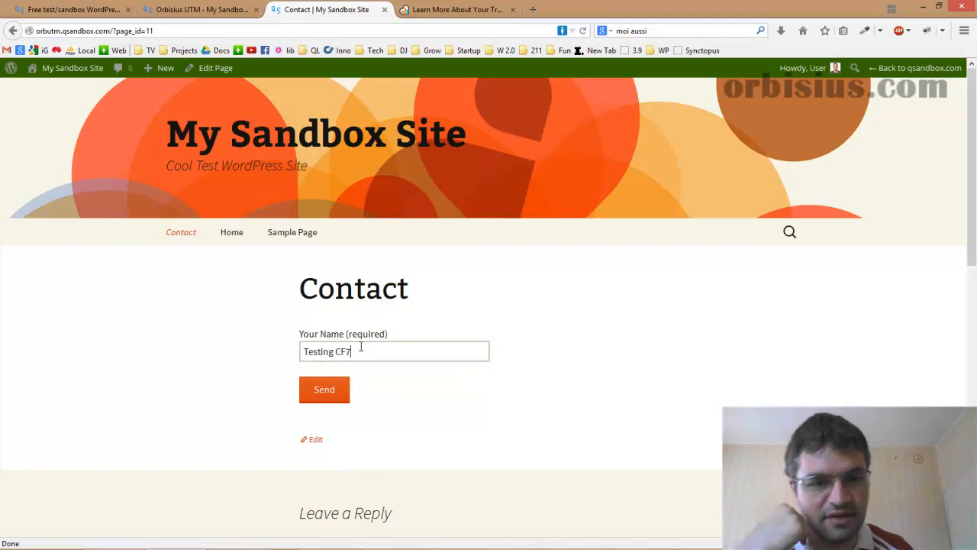
pyautogui.click(324, 390)
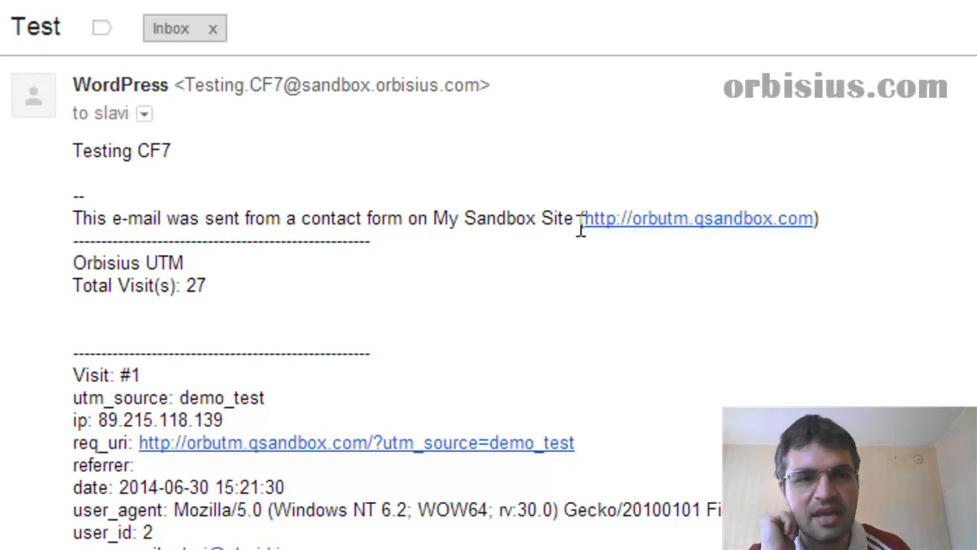
# Step: Highlight the Orbisius UTM / Total Visit(s) 27 lines in the Gmail message, then deselect
pyautogui.moveTo(74, 262); pyautogui.dragTo(207, 286)
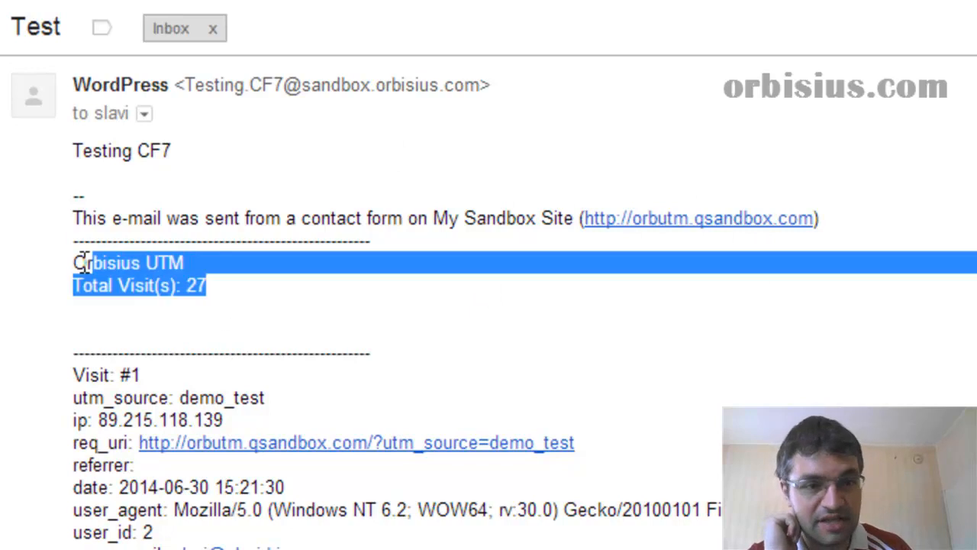
pyautogui.click(200, 333)
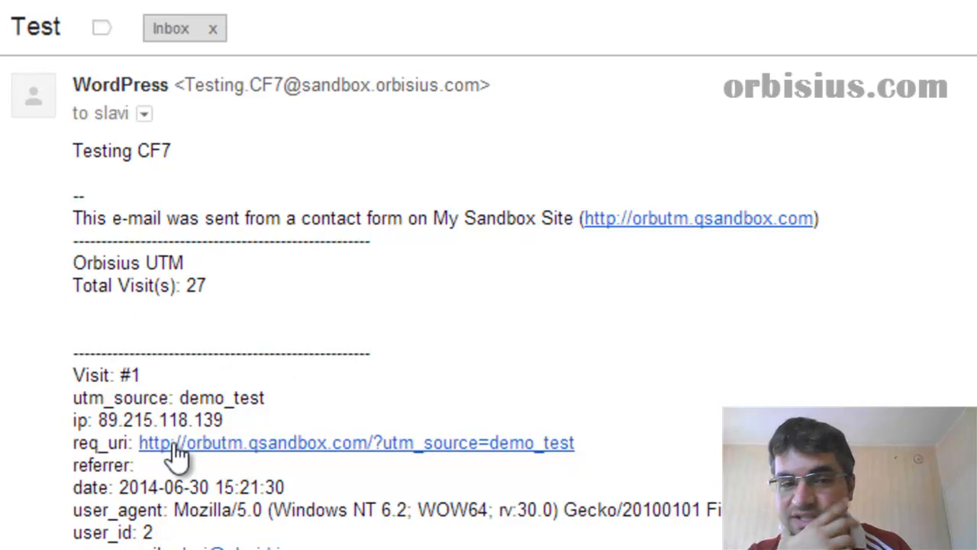
pyautogui.scroll(-3)
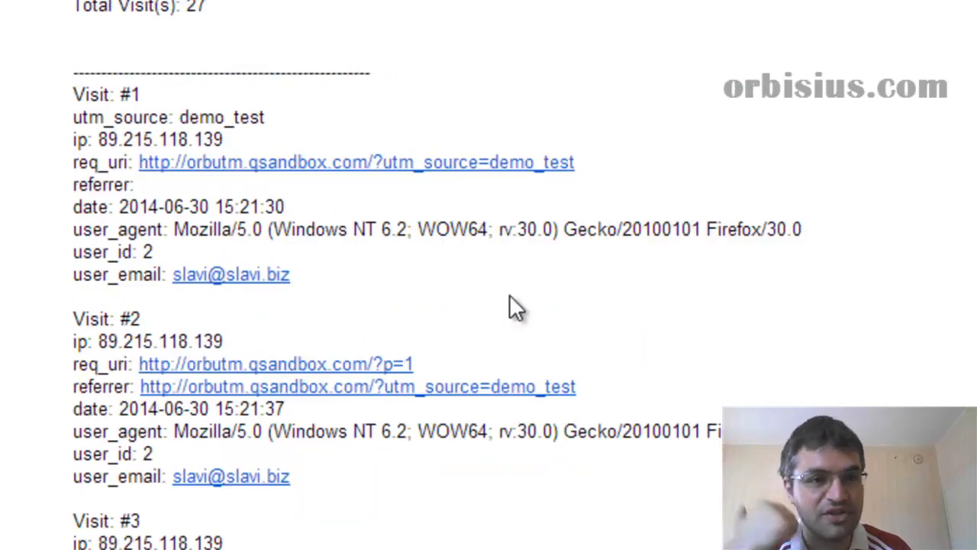
pyautogui.scroll(-3)
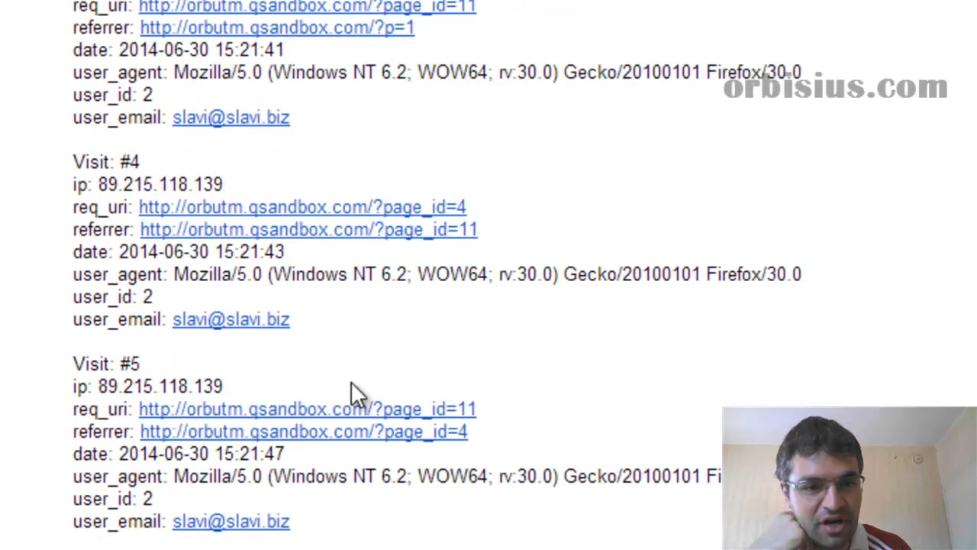
pyautogui.scroll(-3)
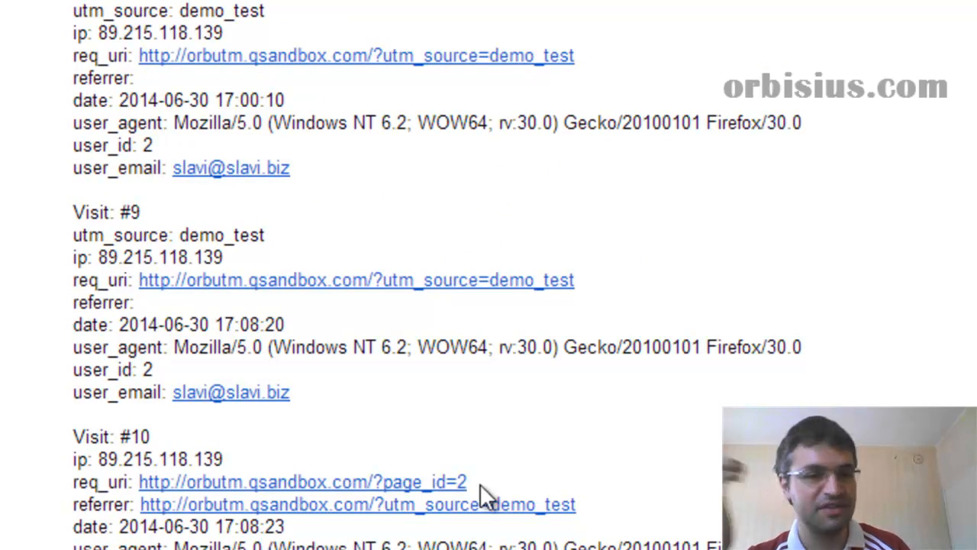
pyautogui.scroll(-3)
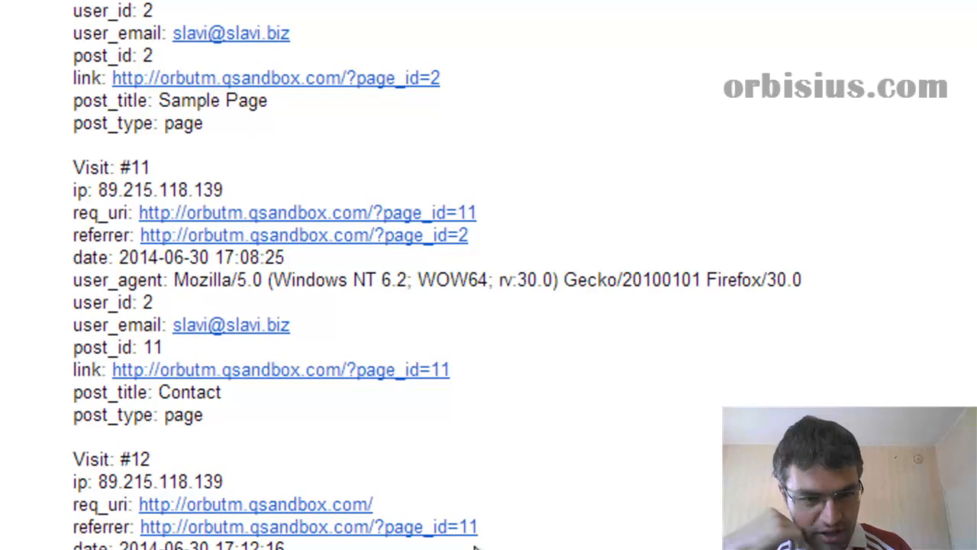
pyautogui.scroll(-3)
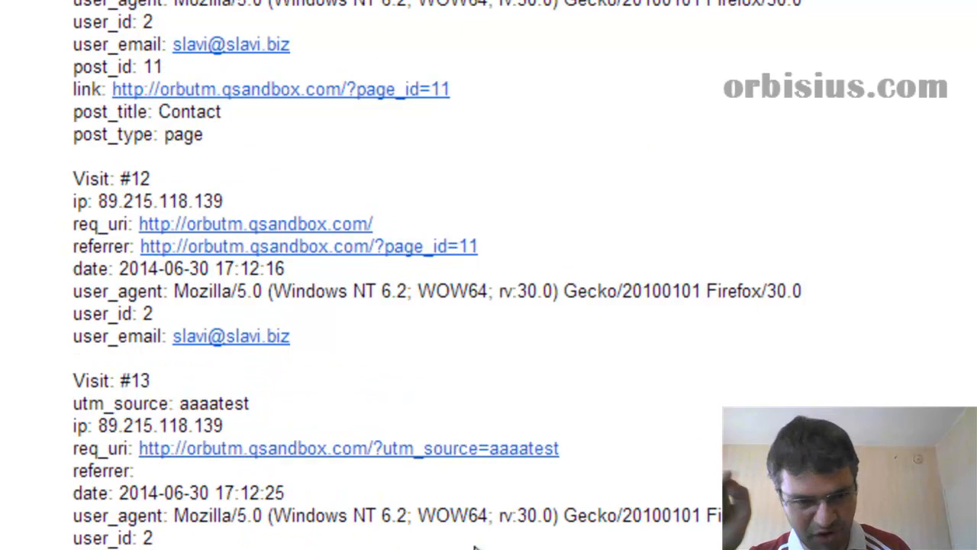
pyautogui.scroll(-3)
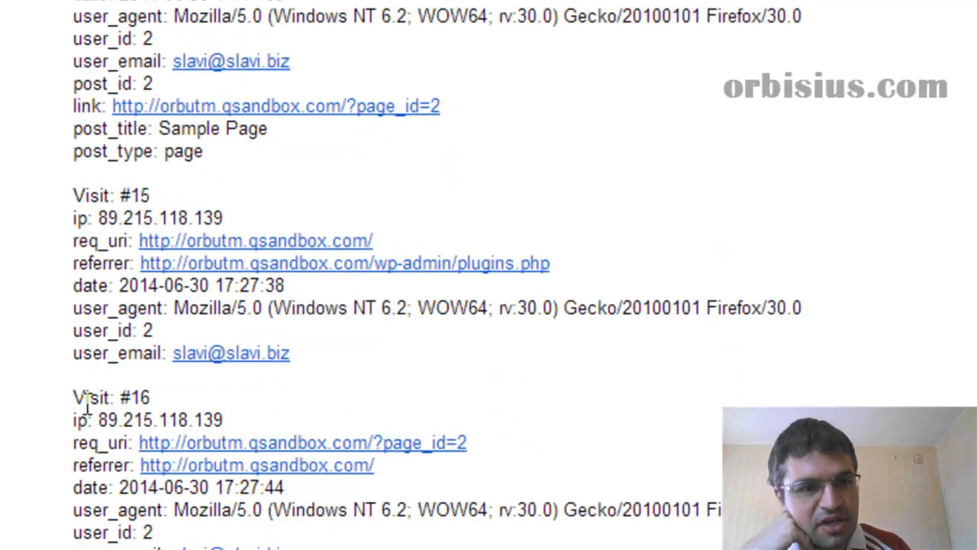
pyautogui.moveTo(451, 458)
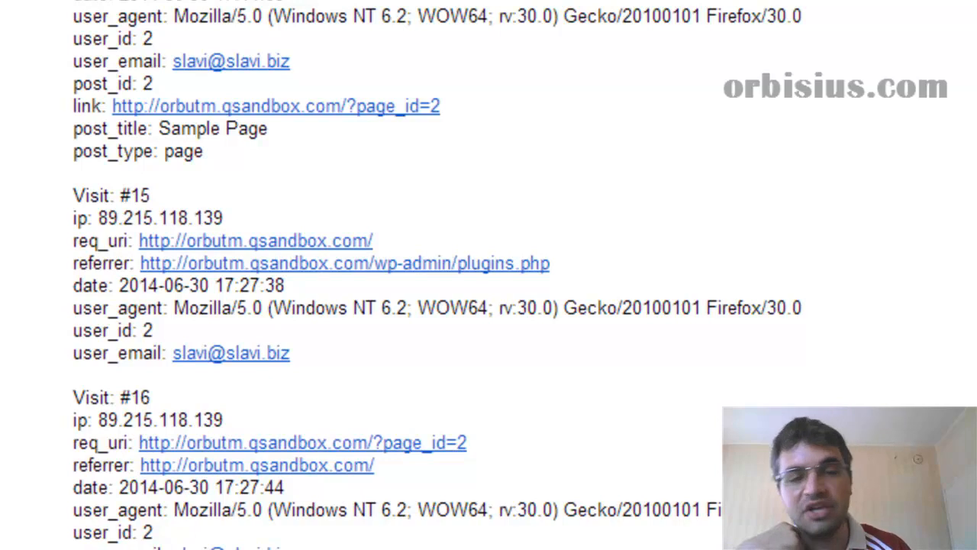
pyautogui.scroll(-3)
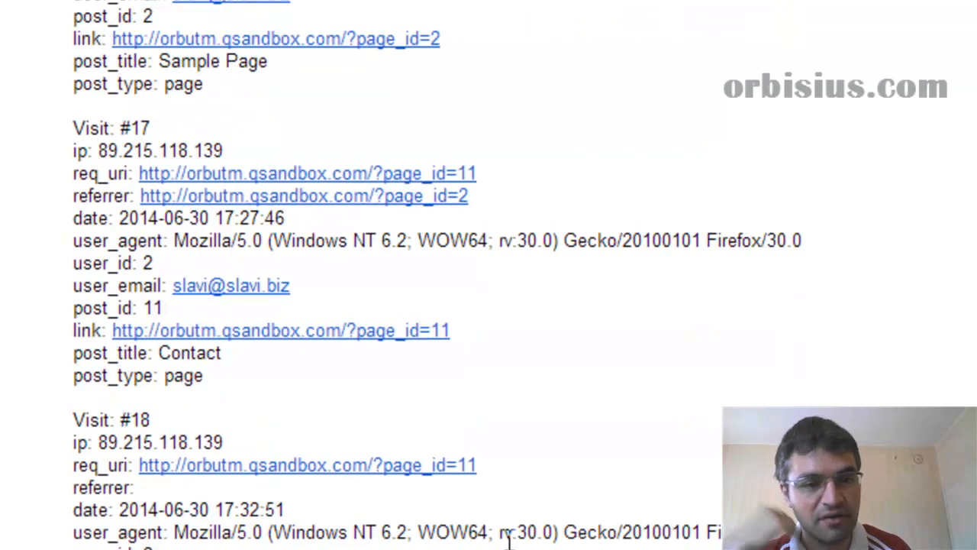
pyautogui.scroll(-3)
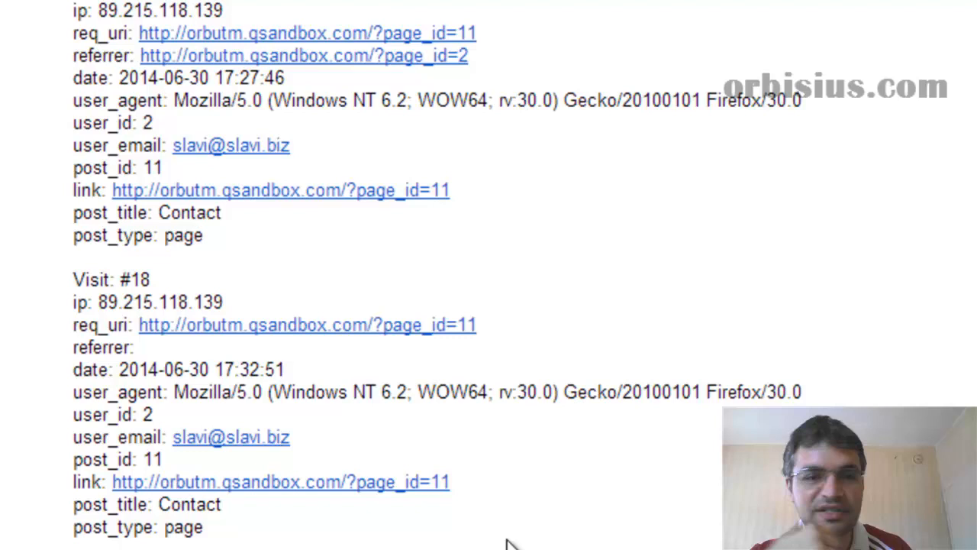
pyautogui.scroll(-3)
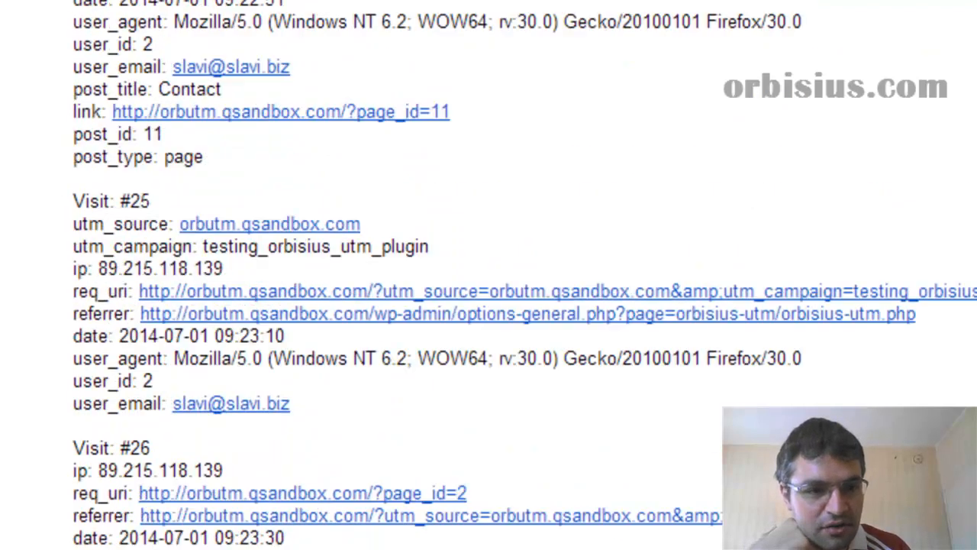
pyautogui.scroll(-3)
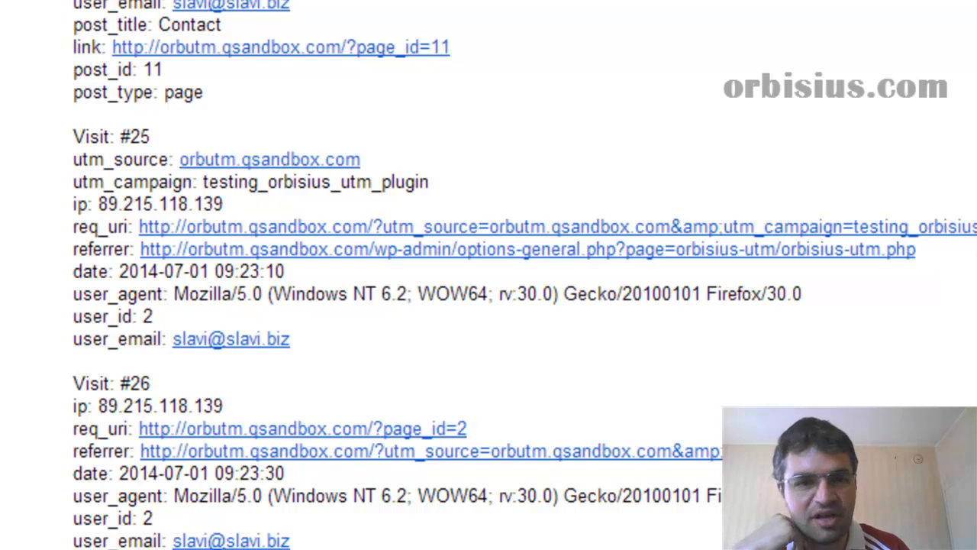
pyautogui.scroll(-3)
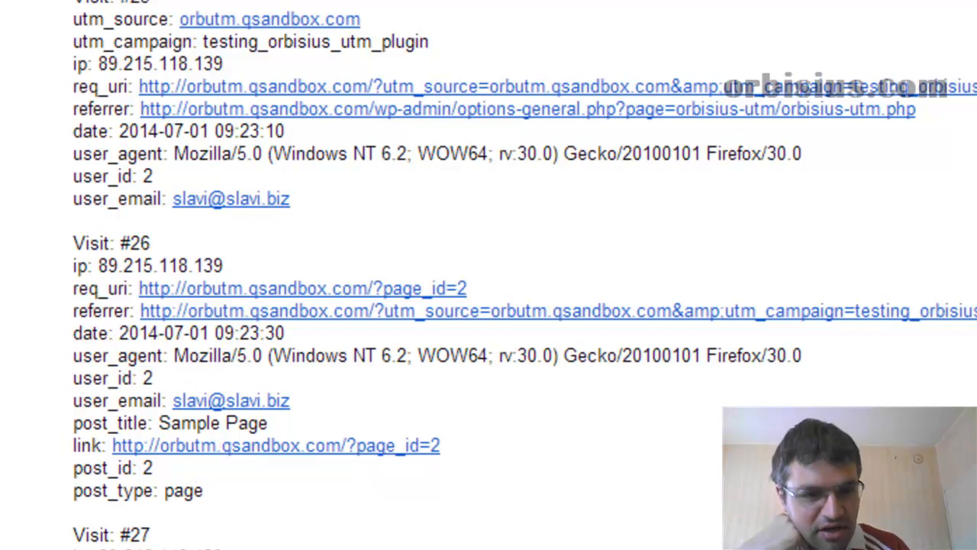
pyautogui.scroll(3)
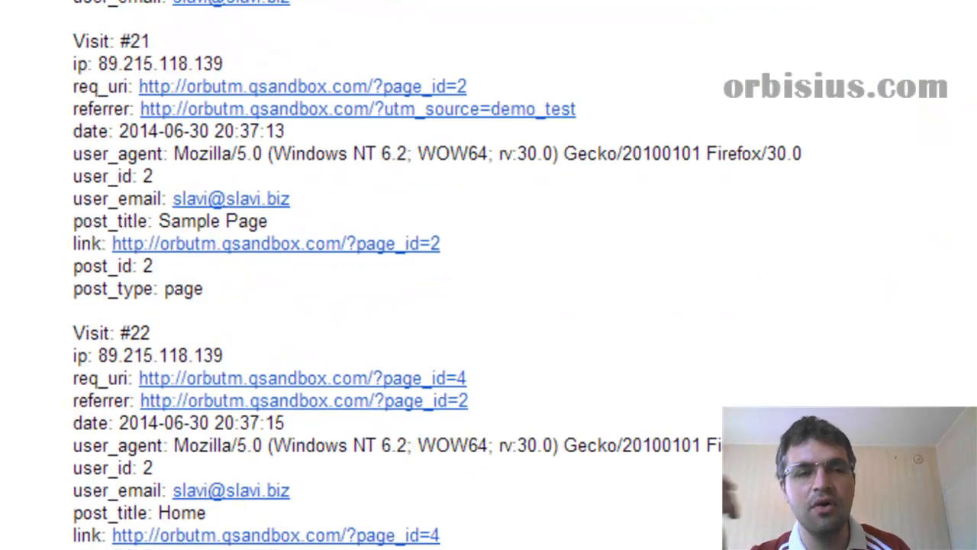
pyautogui.scroll(3)
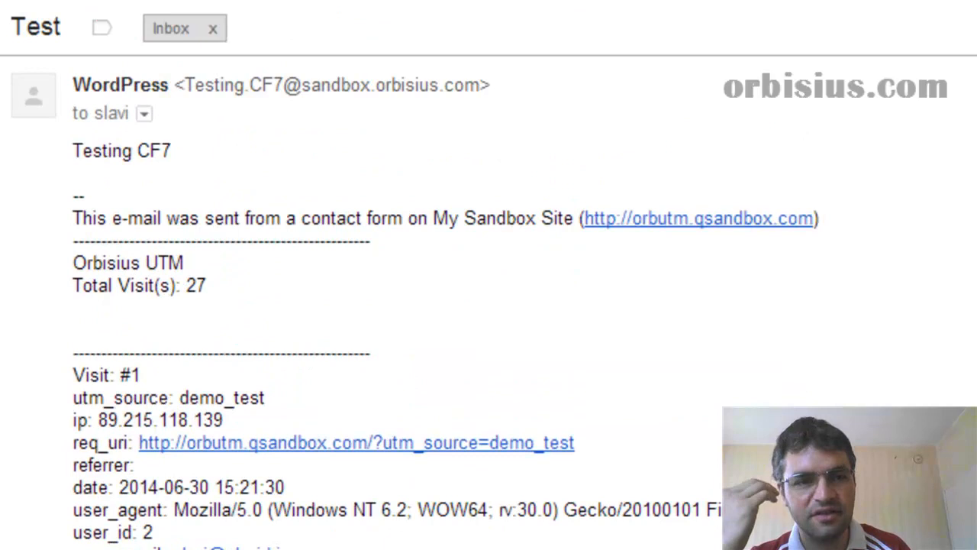
pyautogui.moveTo(382, 483)
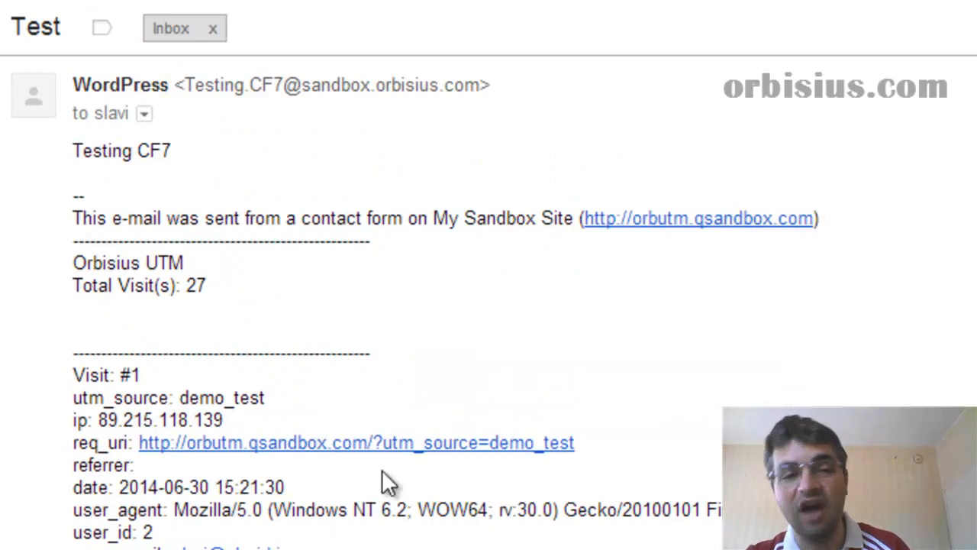